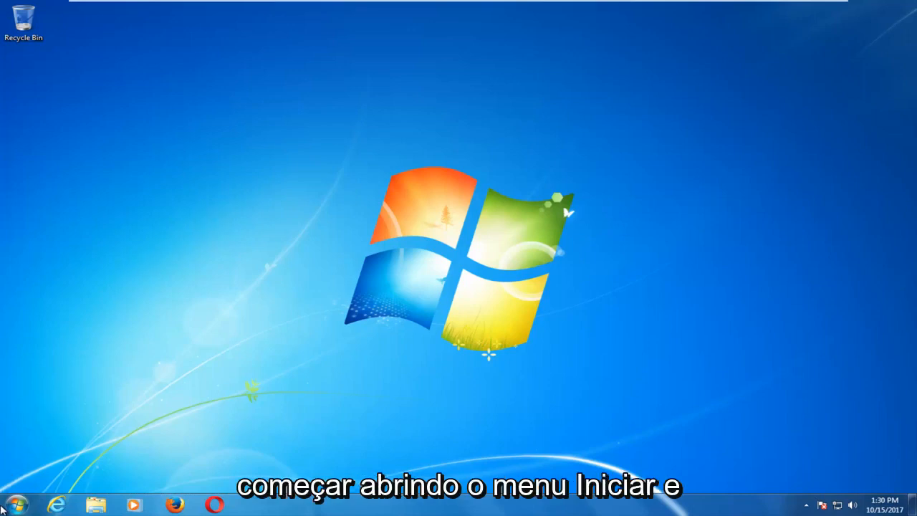
- Search the Start menu for 'group policy' and launch the Local Group Policy Editor
{"action": "left_click", "coordinate": [14, 510]}
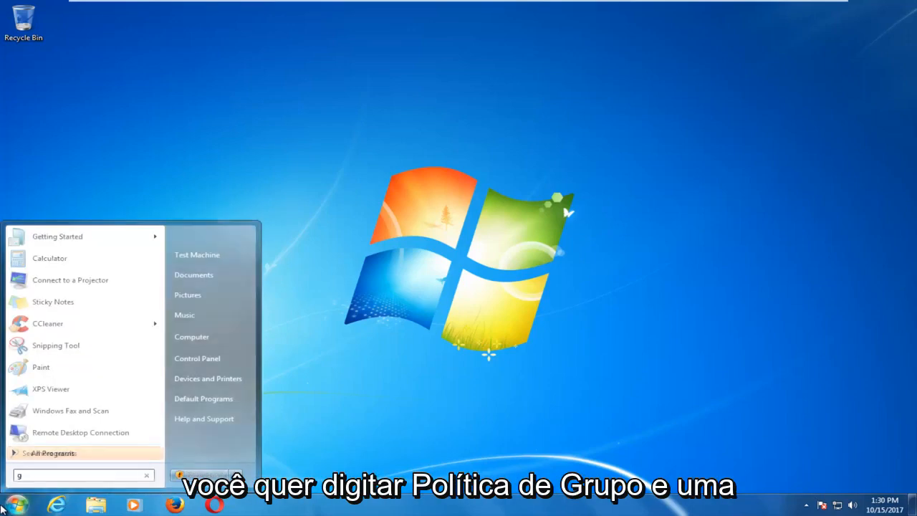
{"action": "type", "text": "roup policy"}
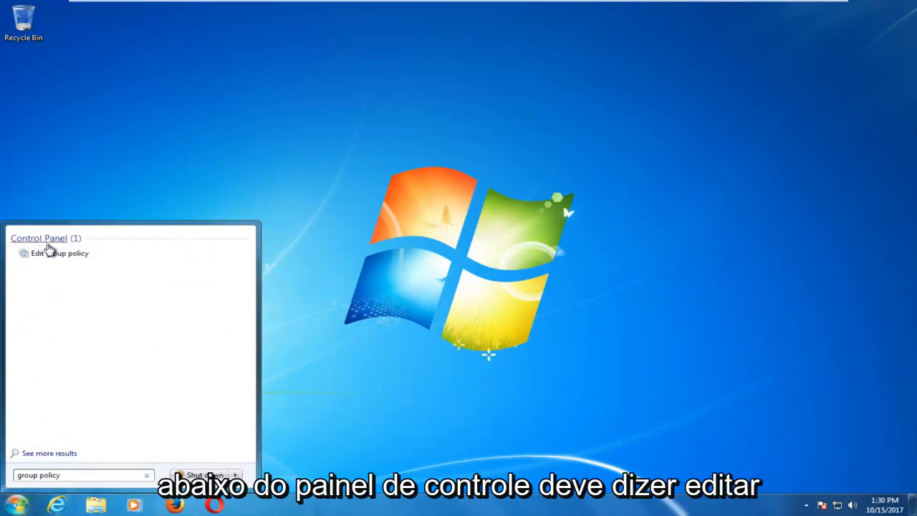
{"action": "mouse_move", "coordinate": [49, 252]}
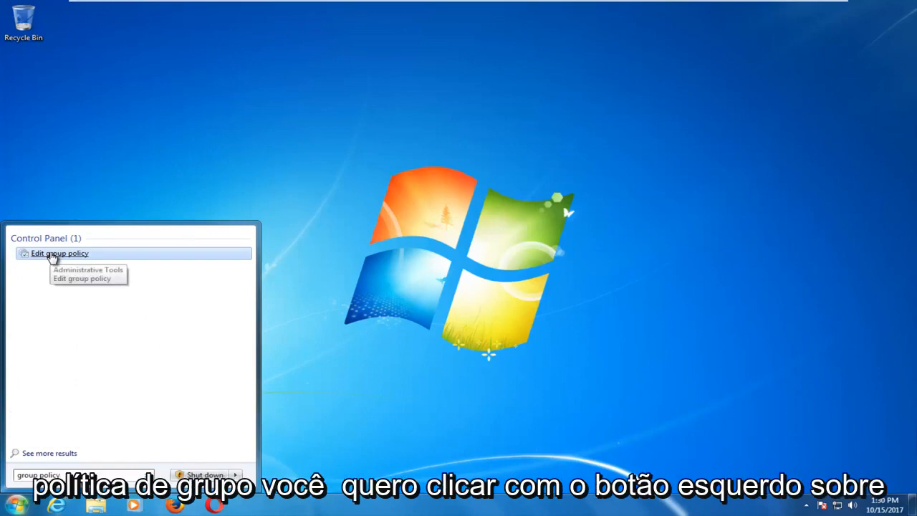
{"action": "left_click", "coordinate": [60, 252]}
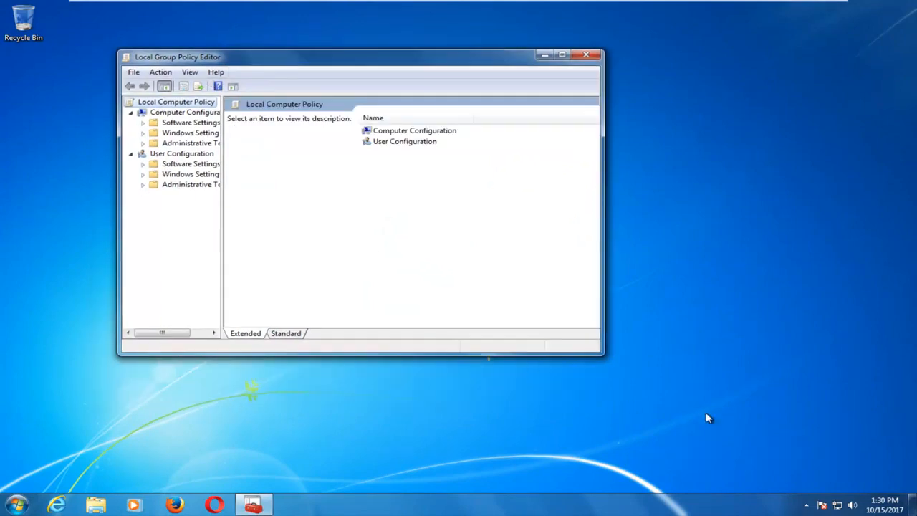
- Enlarge the editor and expand User Configuration > Administrative Templates
{"action": "left_click_drag", "start_coordinate": [605, 359], "coordinate": [762, 421]}
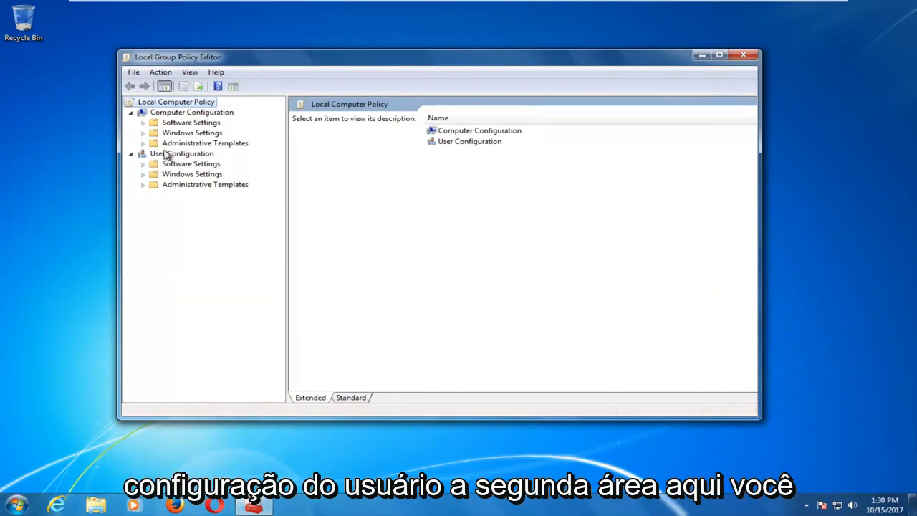
{"action": "left_click", "coordinate": [180, 153]}
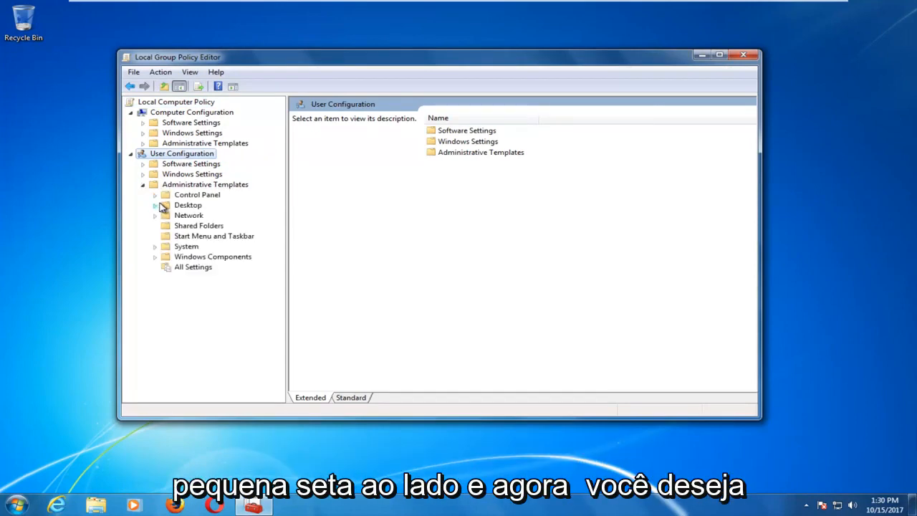
{"action": "left_click", "coordinate": [174, 292]}
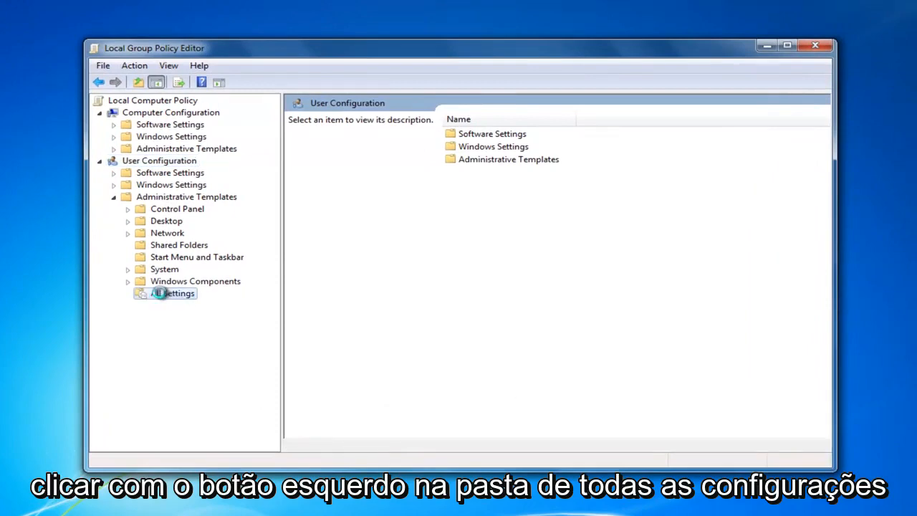
- Show All Settings and select 'Remove Windows Explorer's default context menu'
{"action": "left_click", "coordinate": [172, 292]}
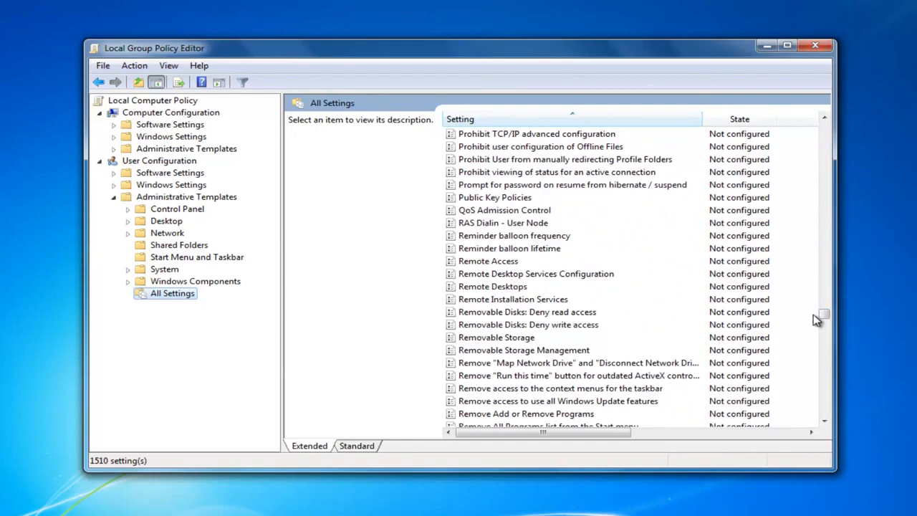
{"action": "mouse_move", "coordinate": [501, 350]}
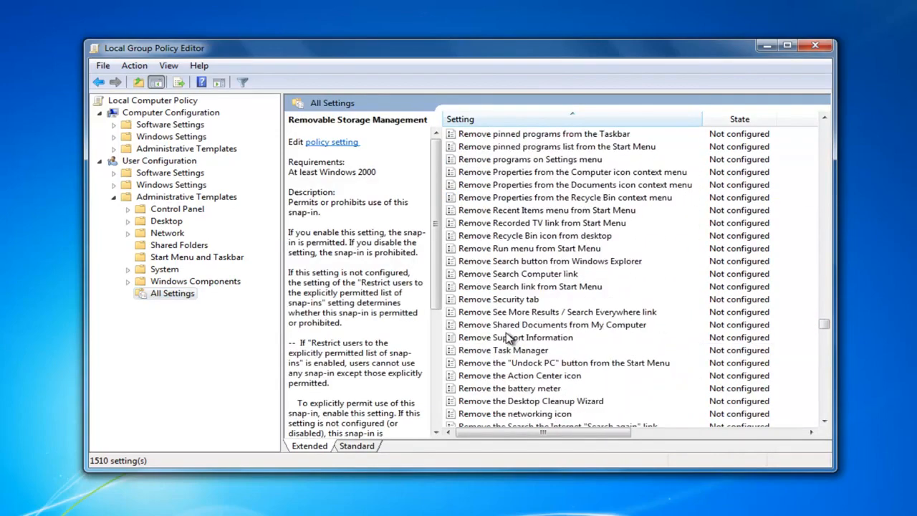
{"action": "scroll", "scroll_direction": "down", "scroll_amount": 3}
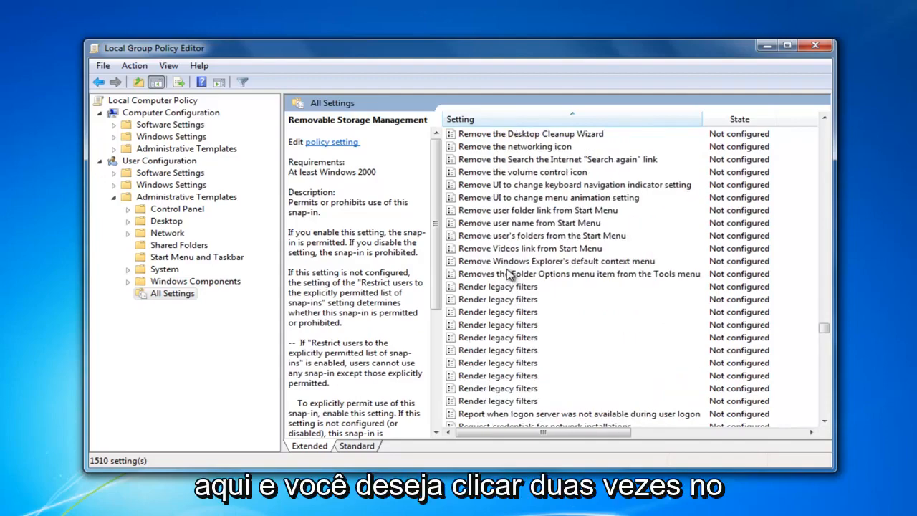
{"action": "left_click", "coordinate": [550, 261]}
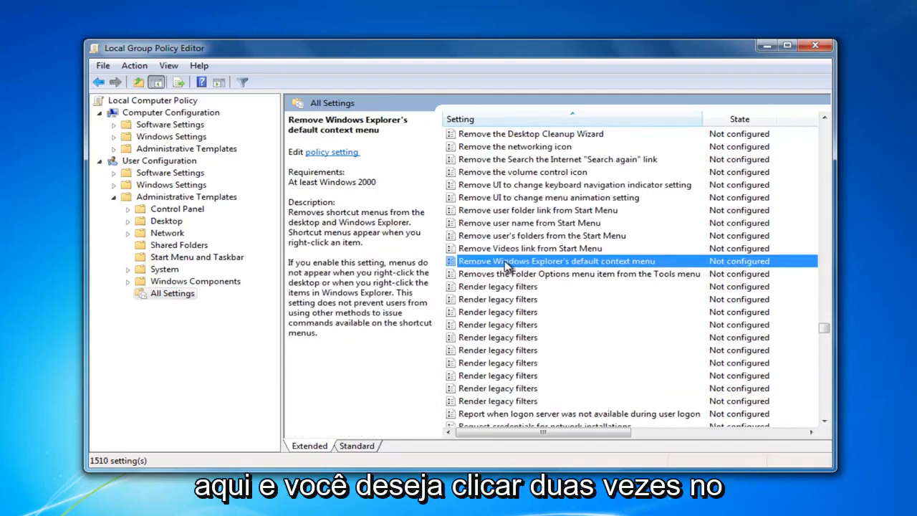
- Set 'Remove Windows Explorer's default context menu' to Enabled and confirm
{"action": "double_click", "coordinate": [536, 261]}
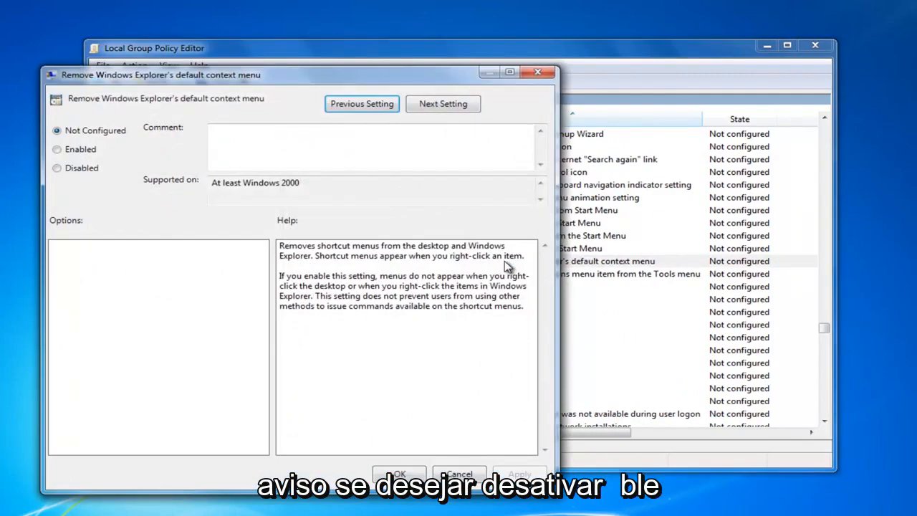
{"action": "mouse_move", "coordinate": [485, 268]}
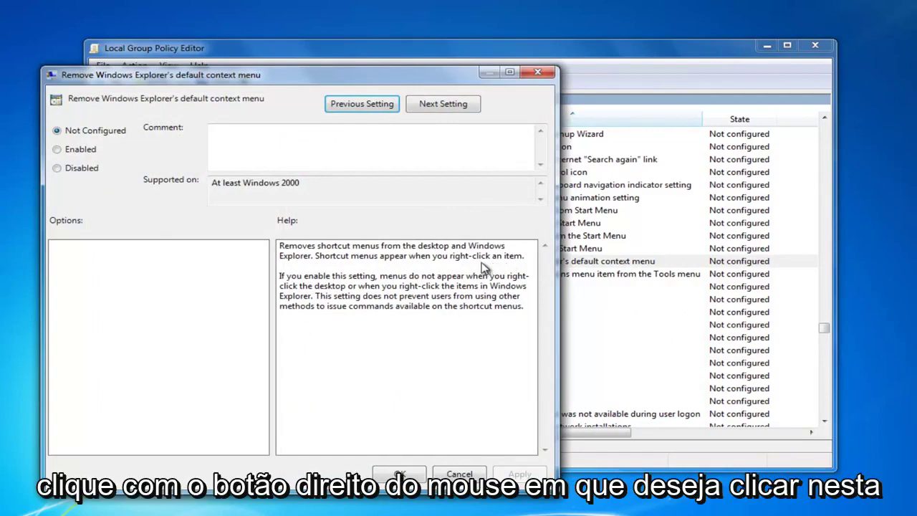
{"action": "left_click", "coordinate": [57, 149]}
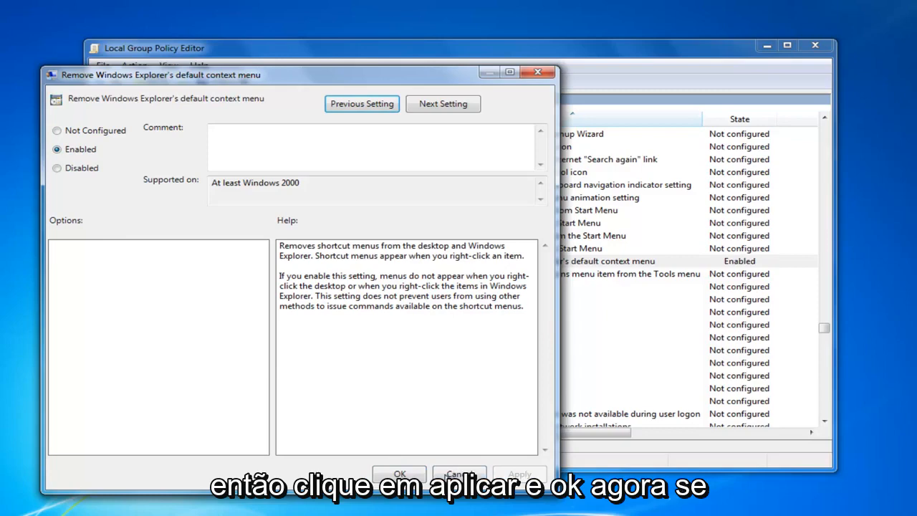
{"action": "left_click", "coordinate": [398, 473]}
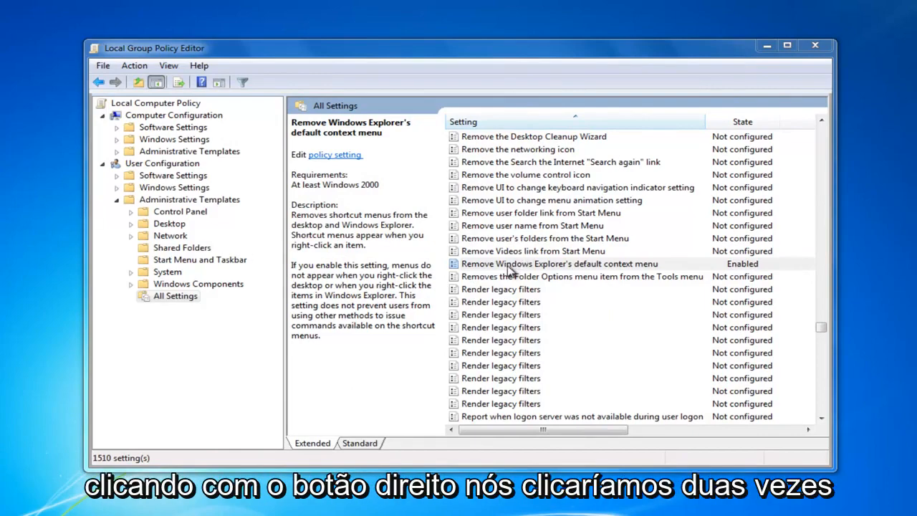
- Change 'Remove Windows Explorer's default context menu' to Disabled and confirm
{"action": "double_click", "coordinate": [536, 264]}
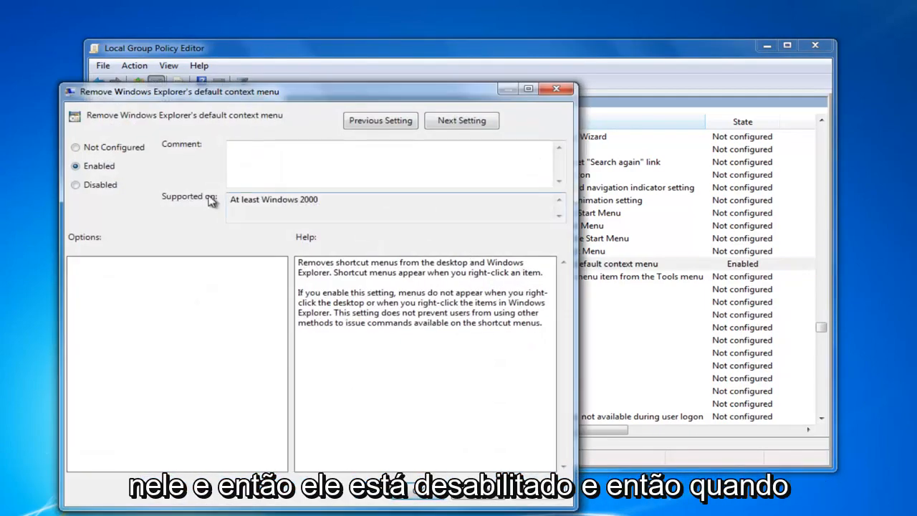
{"action": "left_click", "coordinate": [75, 184]}
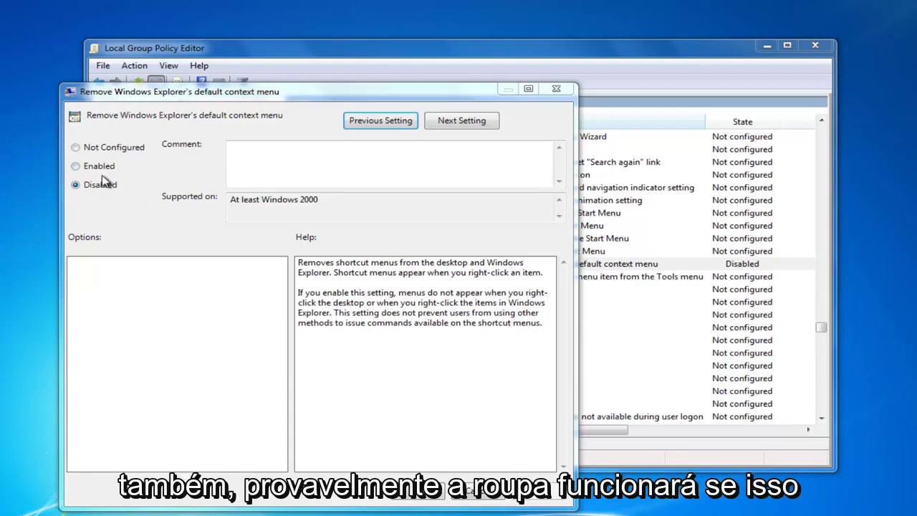
{"action": "mouse_move", "coordinate": [10, 238]}
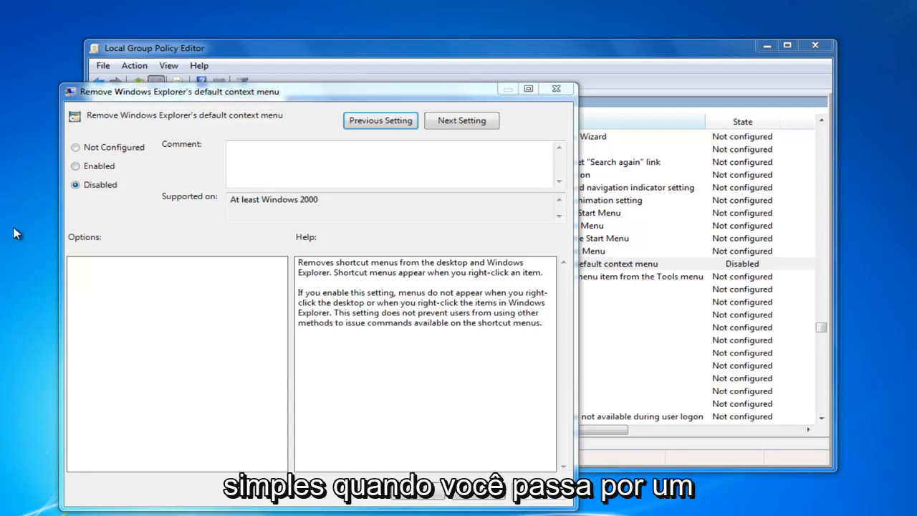
{"action": "mouse_move", "coordinate": [167, 112]}
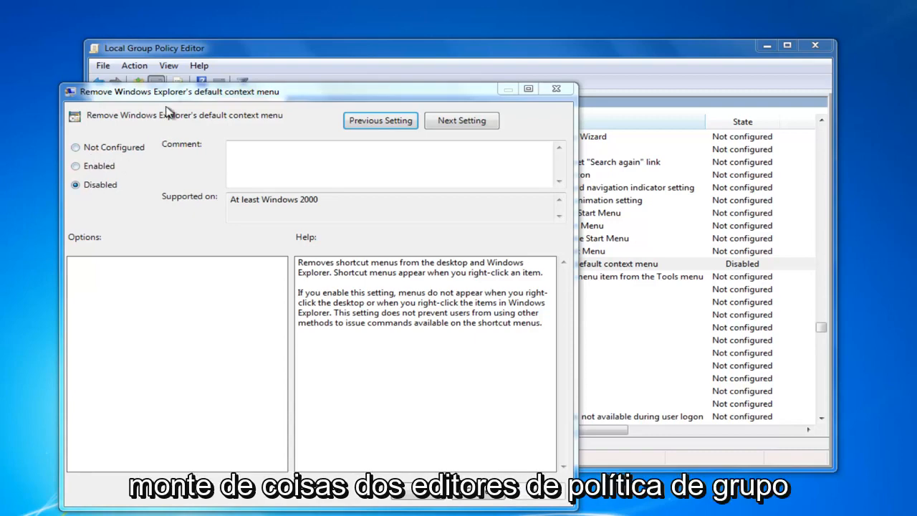
{"action": "left_click_drag", "start_coordinate": [179, 91], "coordinate": [258, 114]}
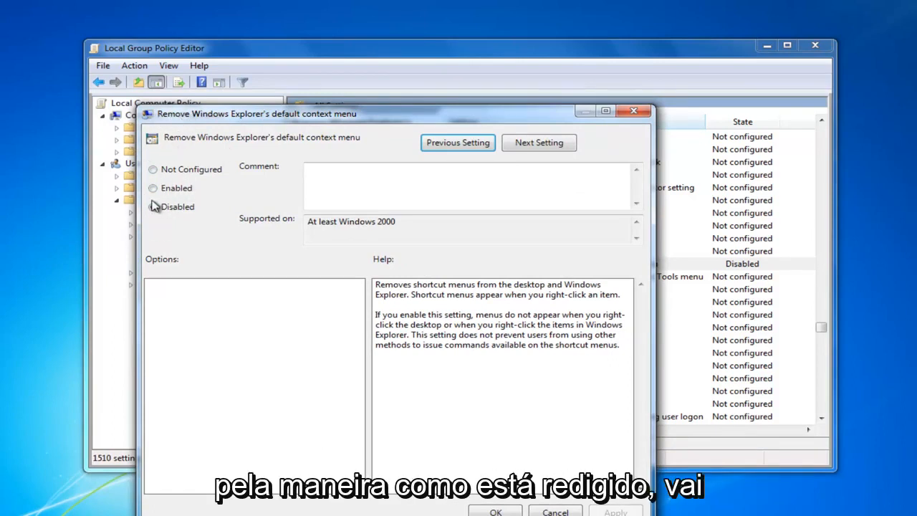
{"action": "left_click", "coordinate": [152, 206]}
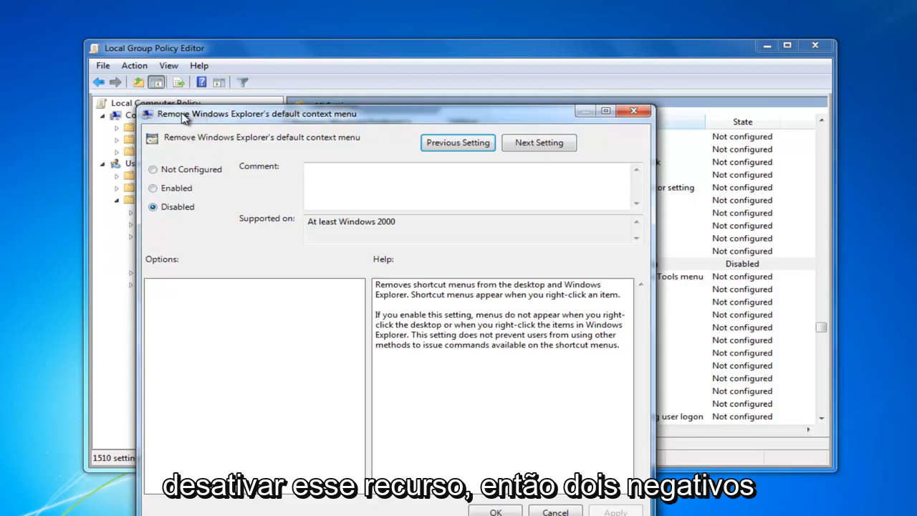
{"action": "mouse_move", "coordinate": [277, 106]}
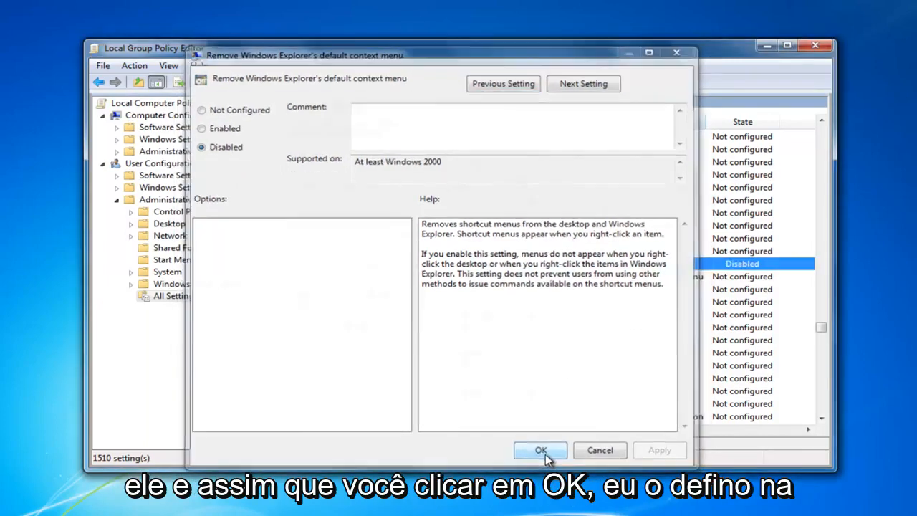
{"action": "left_click", "coordinate": [541, 450]}
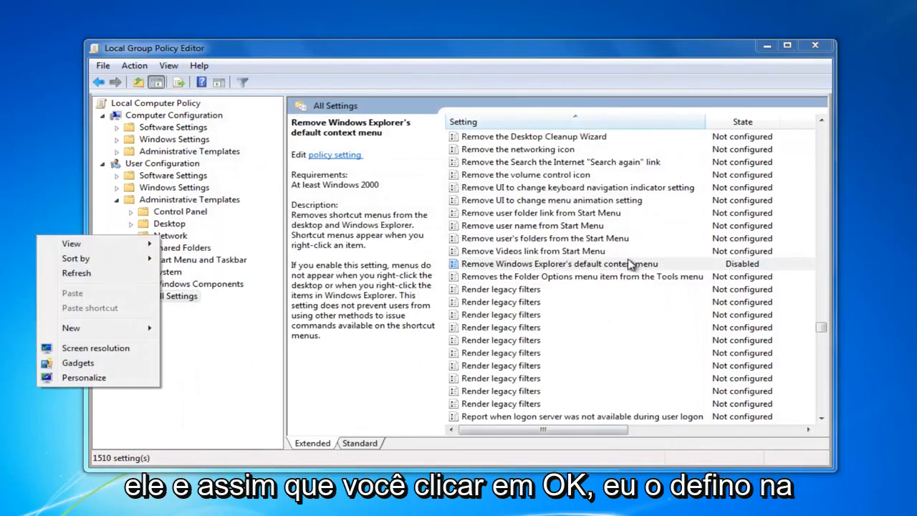